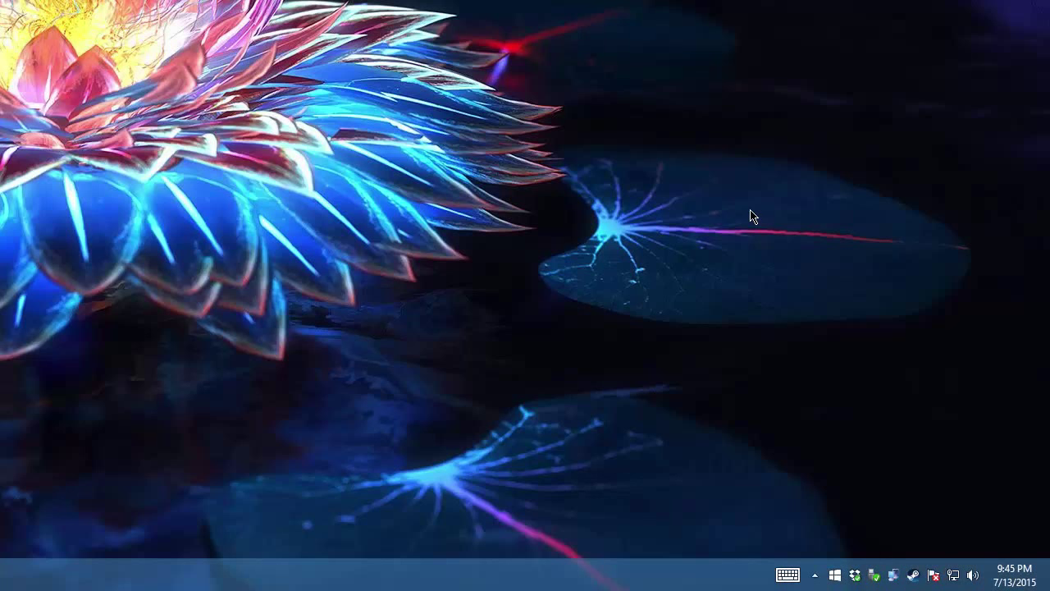
pyautogui.moveTo(662, 215)
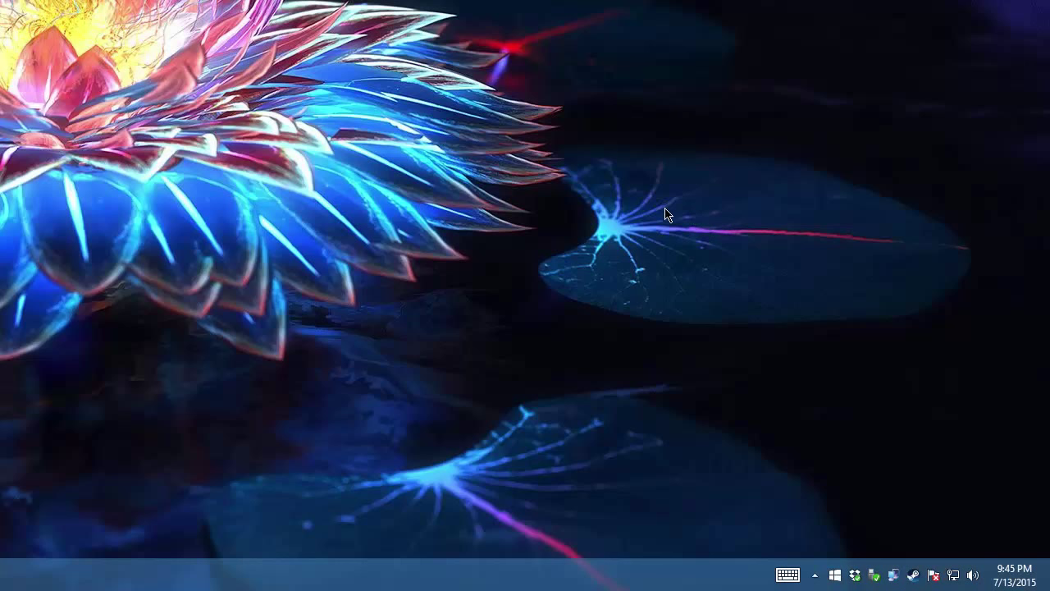
pyautogui.moveTo(679, 266)
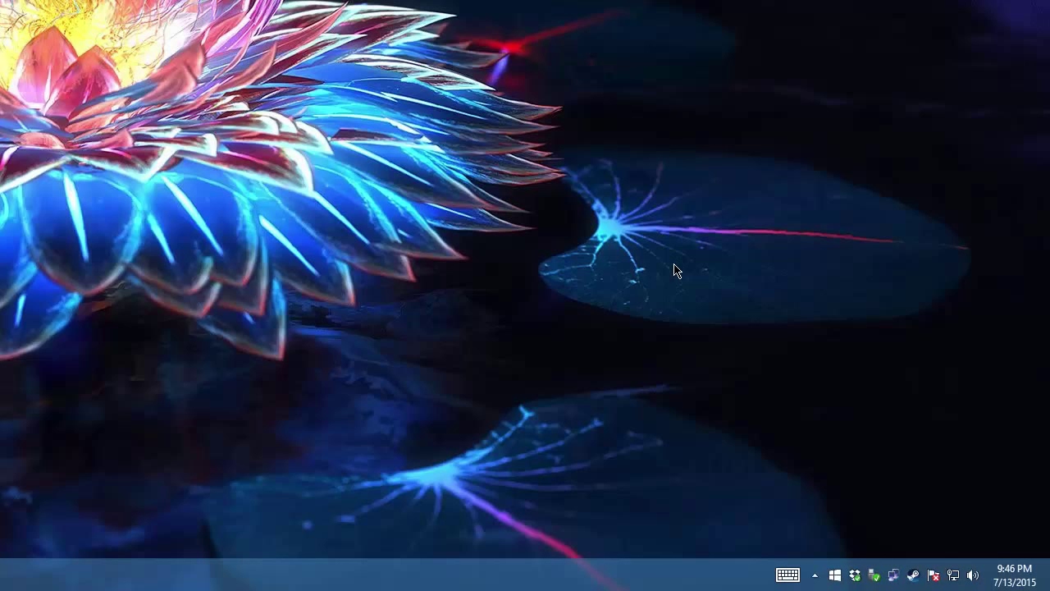
pyautogui.moveTo(768, 351)
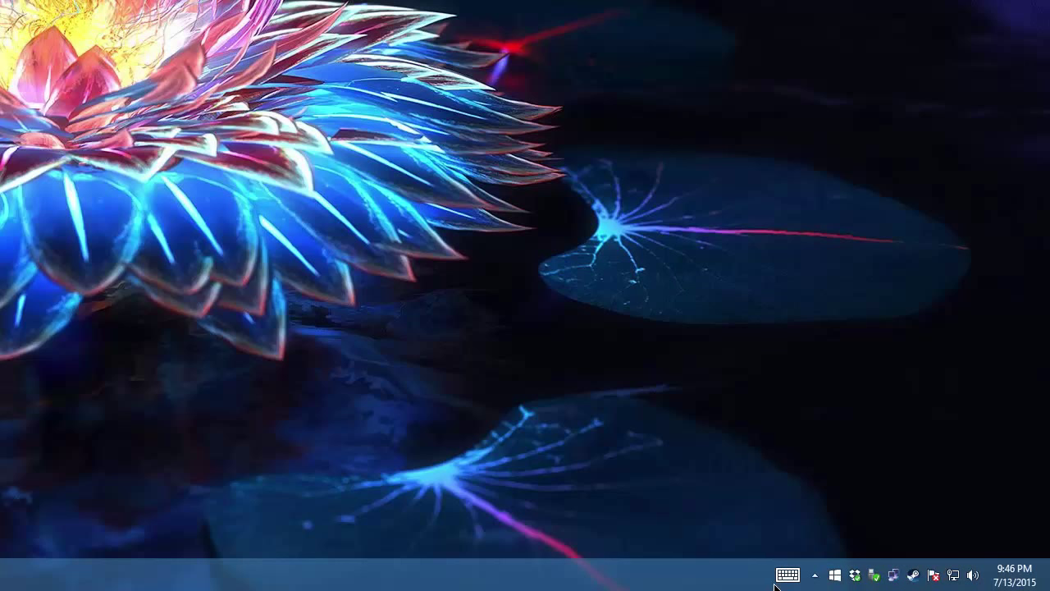
pyautogui.moveTo(1004, 578)
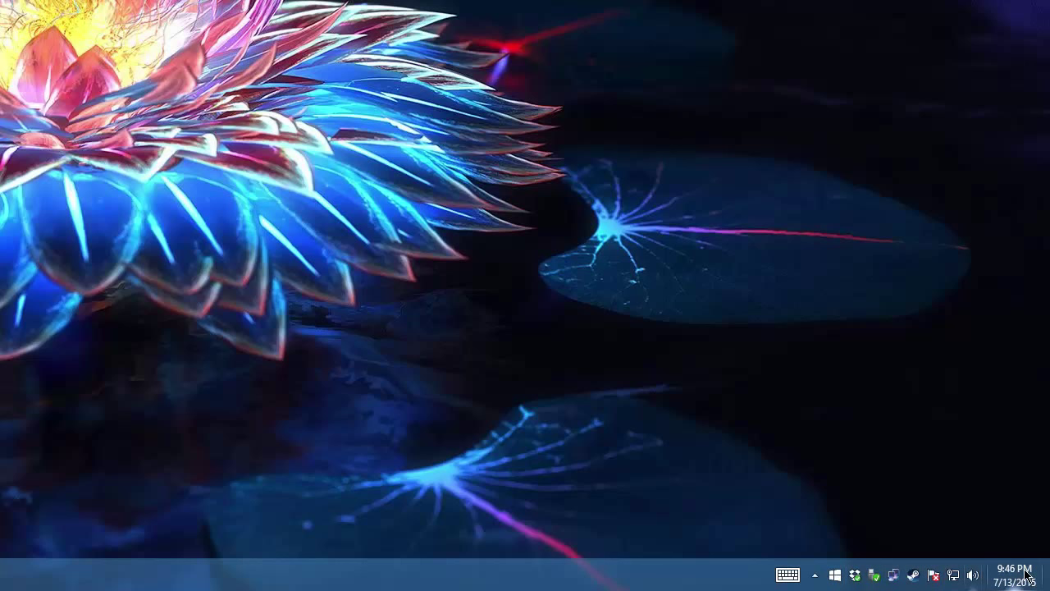
pyautogui.moveTo(910, 584)
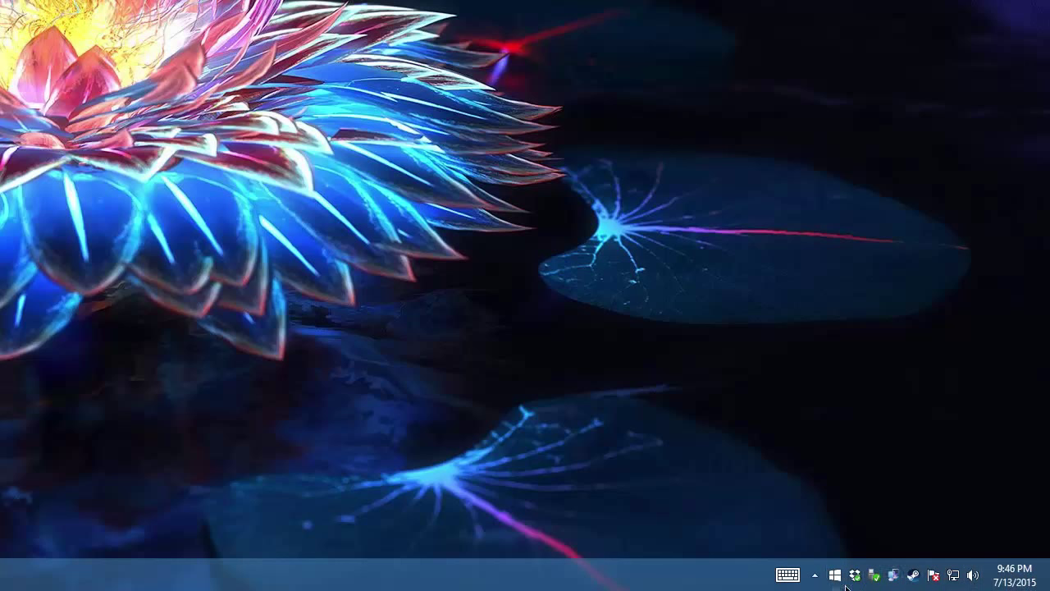
pyautogui.moveTo(840, 573)
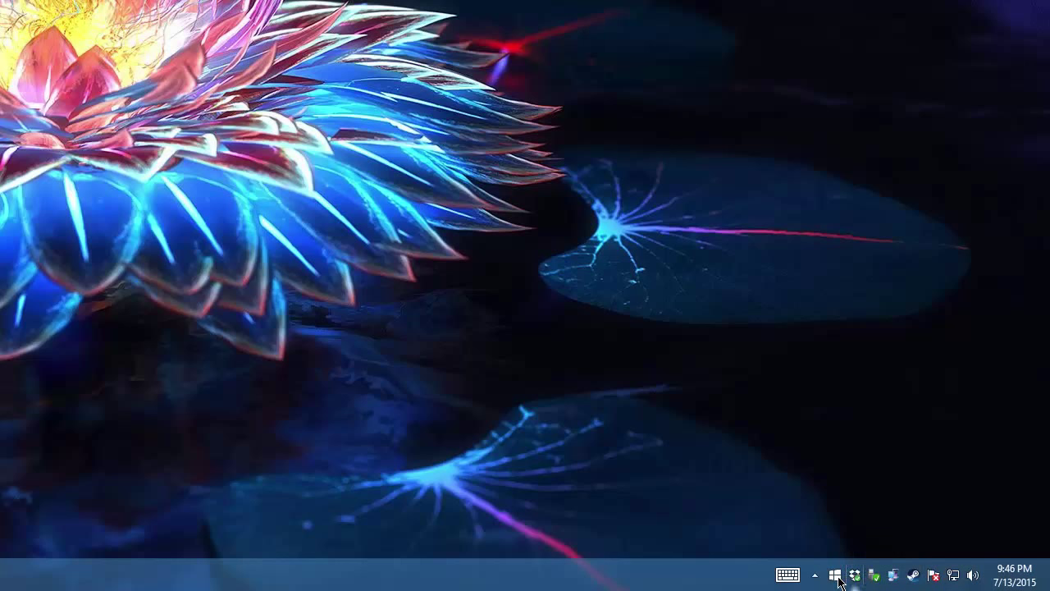
pyautogui.moveTo(871, 579)
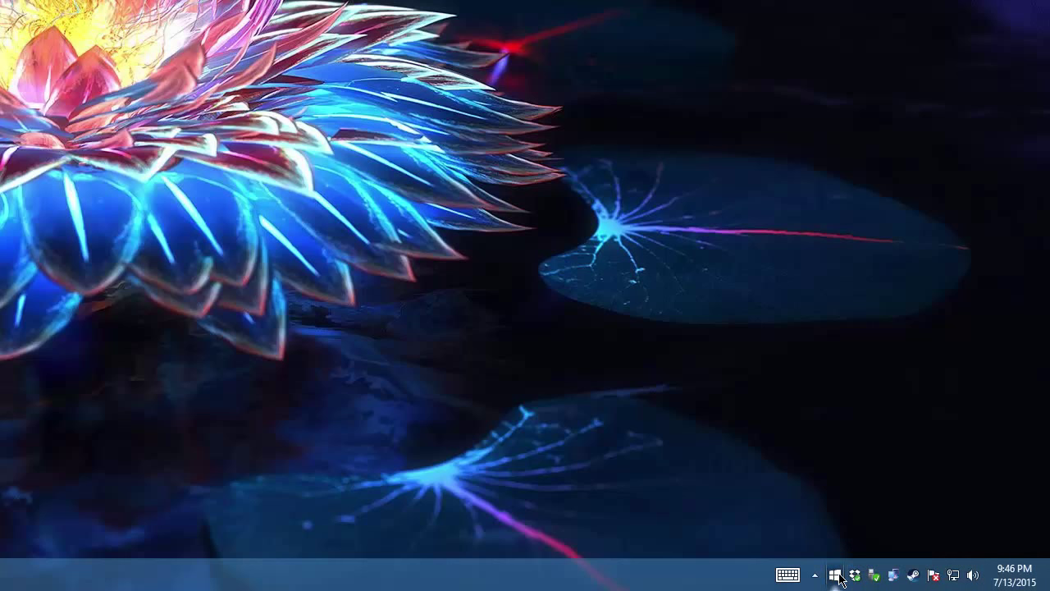
# Step: Bring up the Get Windows 10 reservation window listing the reserve, install and enjoy-free steps
pyautogui.click(840, 571)
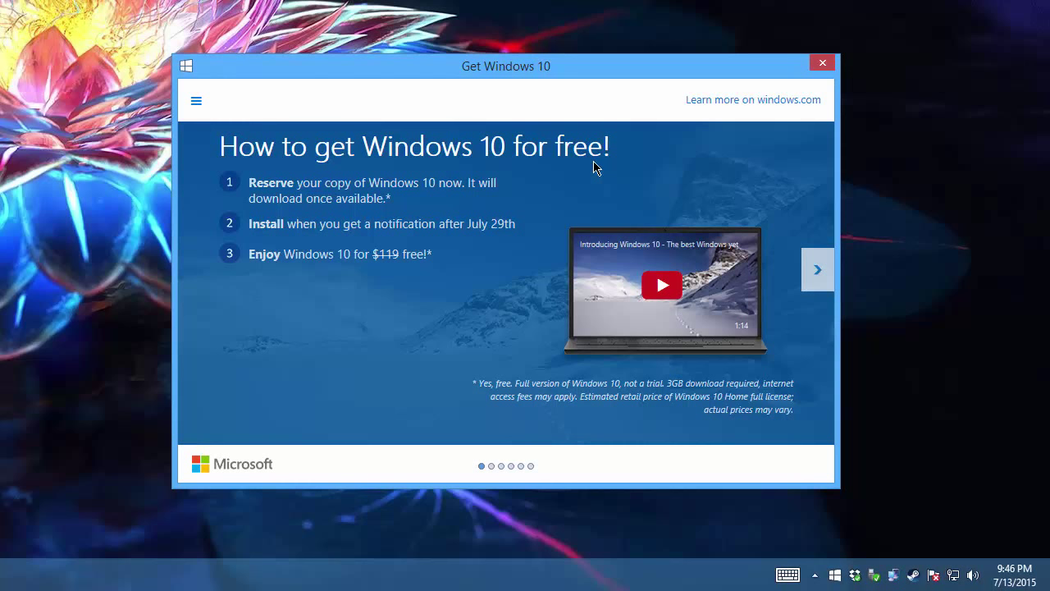
pyautogui.moveTo(600, 126)
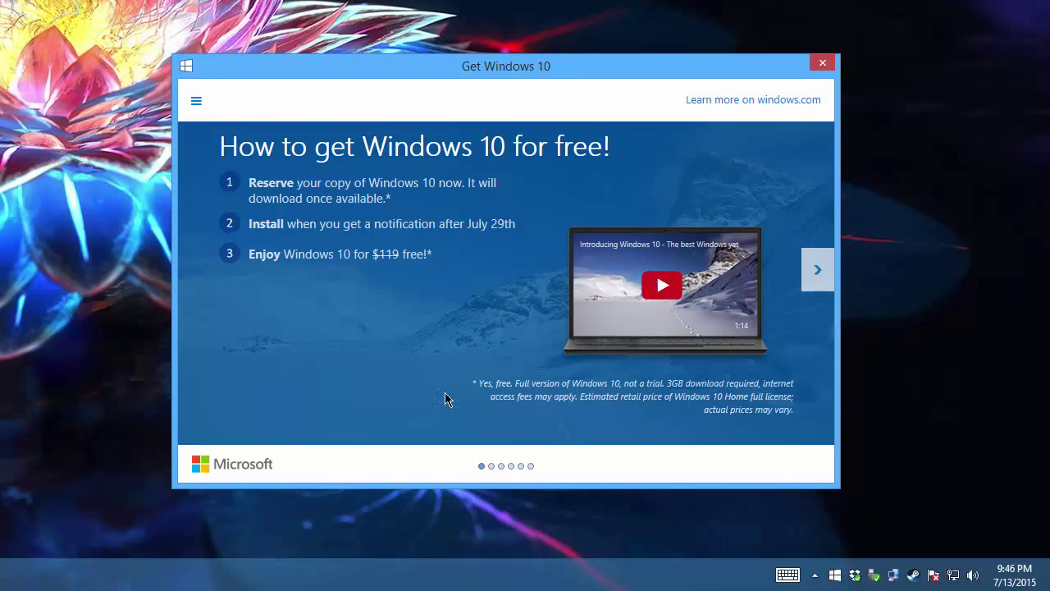
pyautogui.moveTo(469, 405)
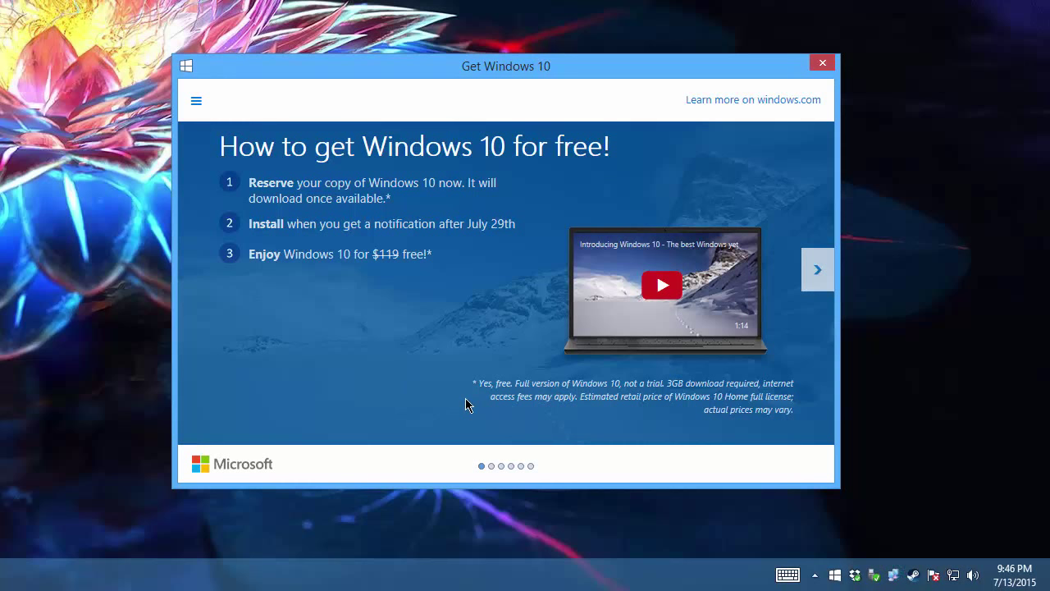
pyautogui.moveTo(341, 274)
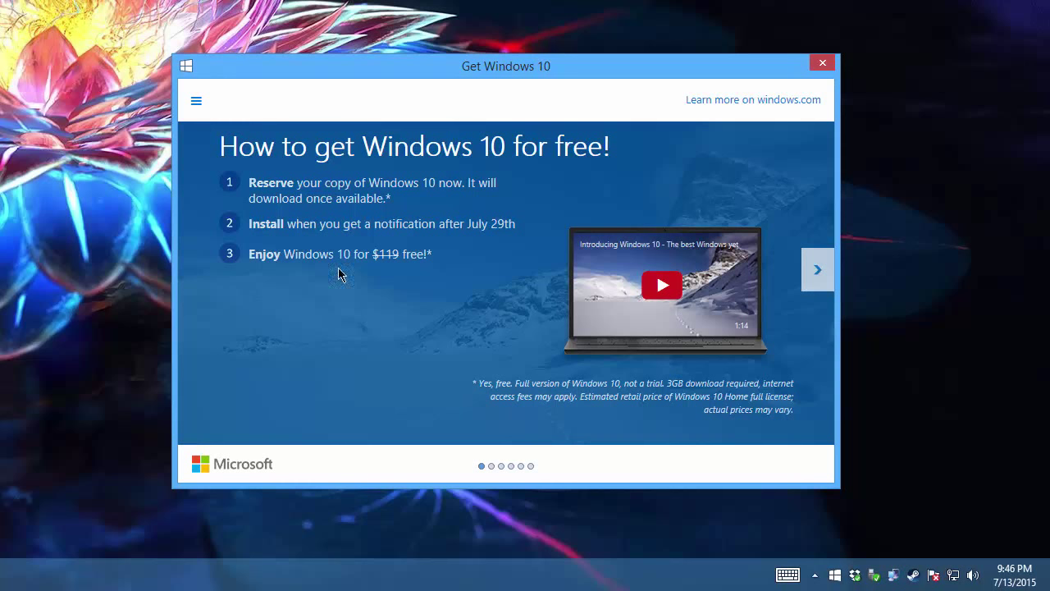
pyautogui.moveTo(443, 321)
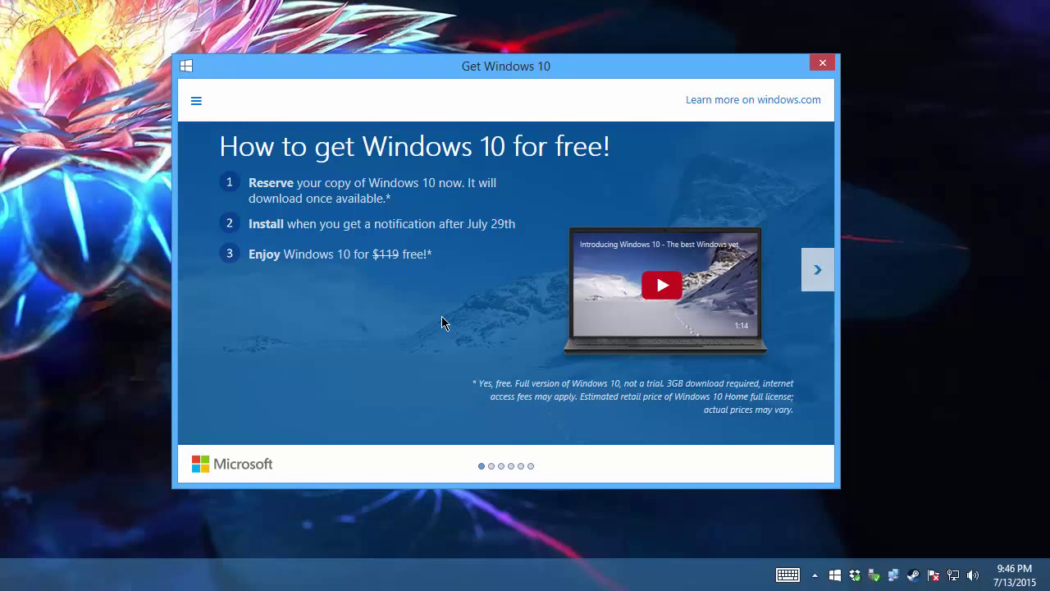
pyautogui.moveTo(300, 134)
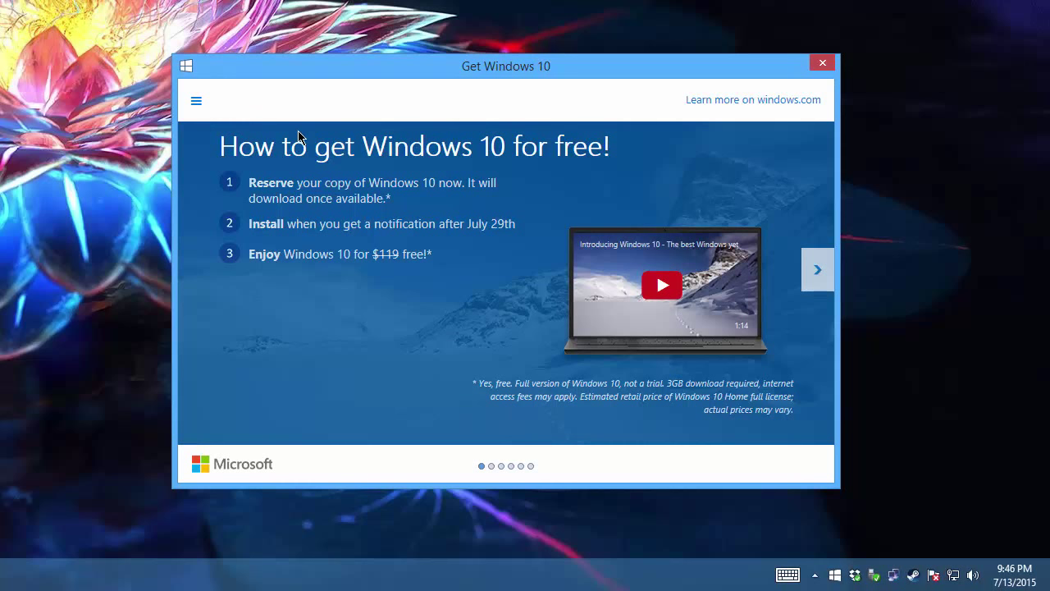
pyautogui.moveTo(417, 297)
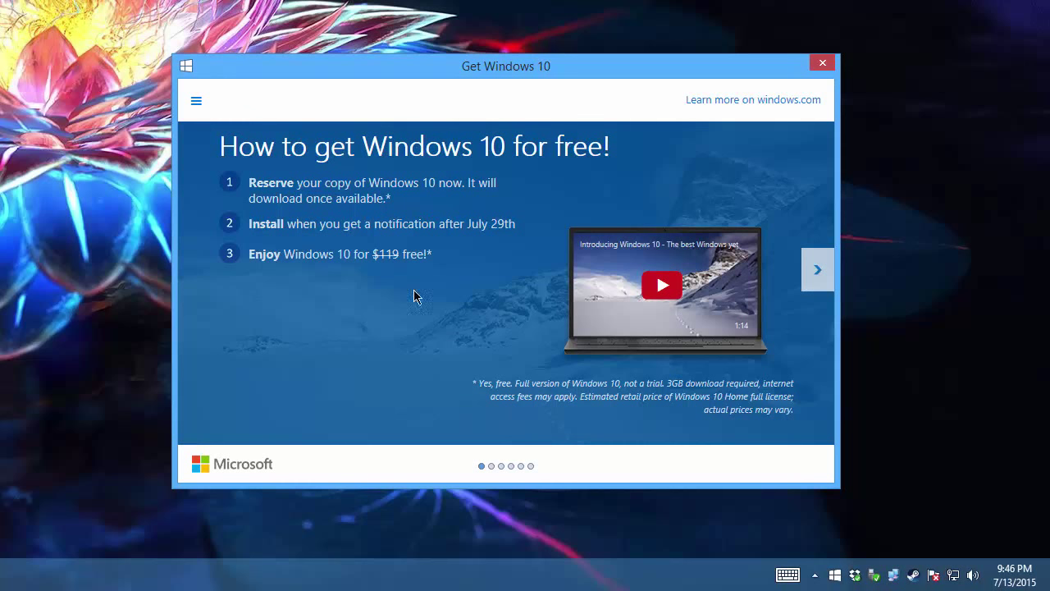
pyautogui.moveTo(468, 335)
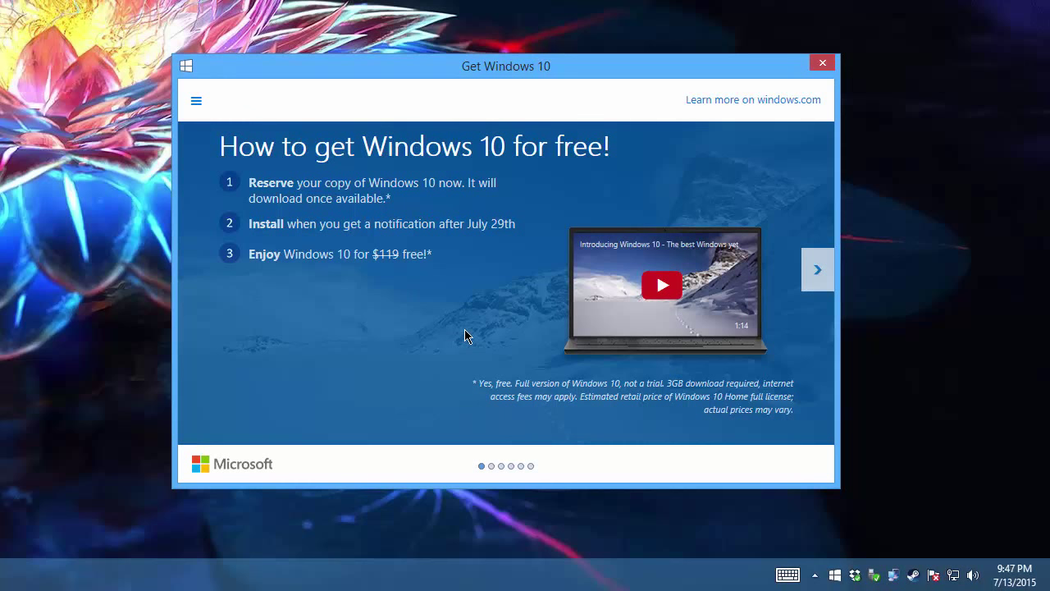
pyautogui.moveTo(515, 307)
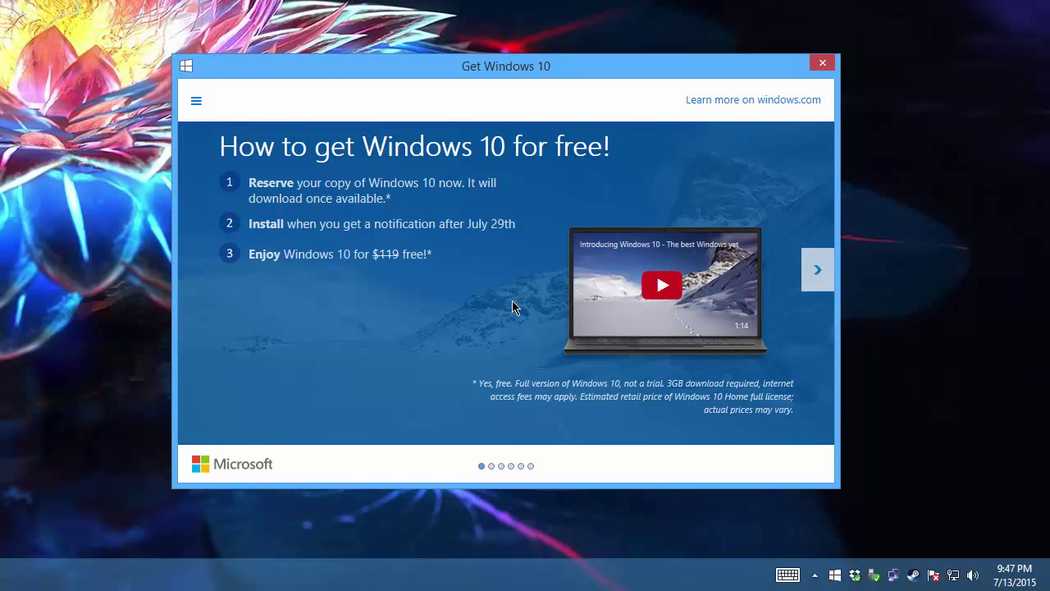
pyautogui.moveTo(561, 244)
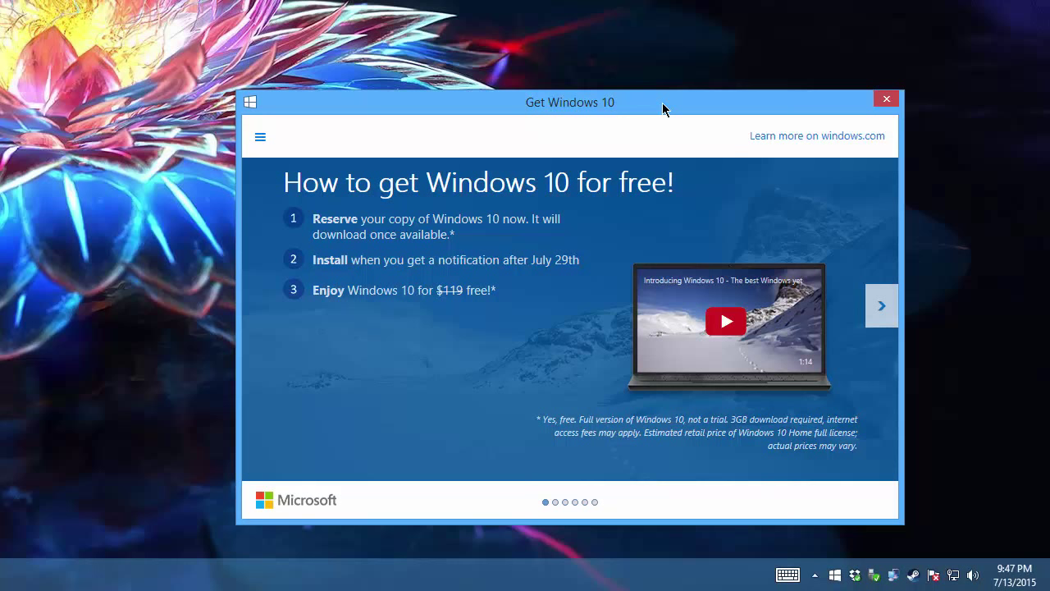
pyautogui.moveTo(679, 206)
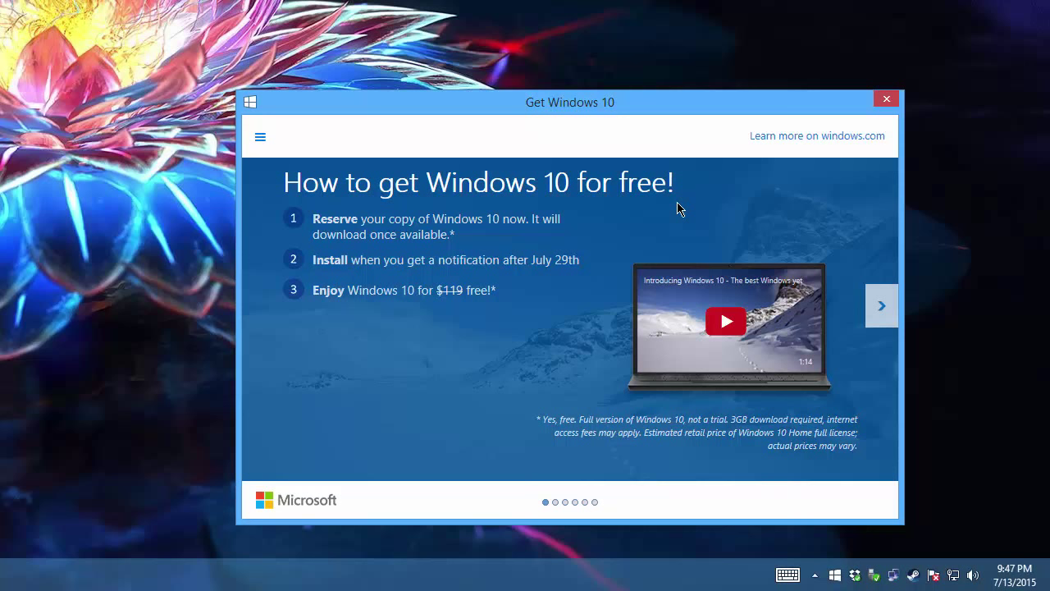
pyautogui.moveTo(851, 155)
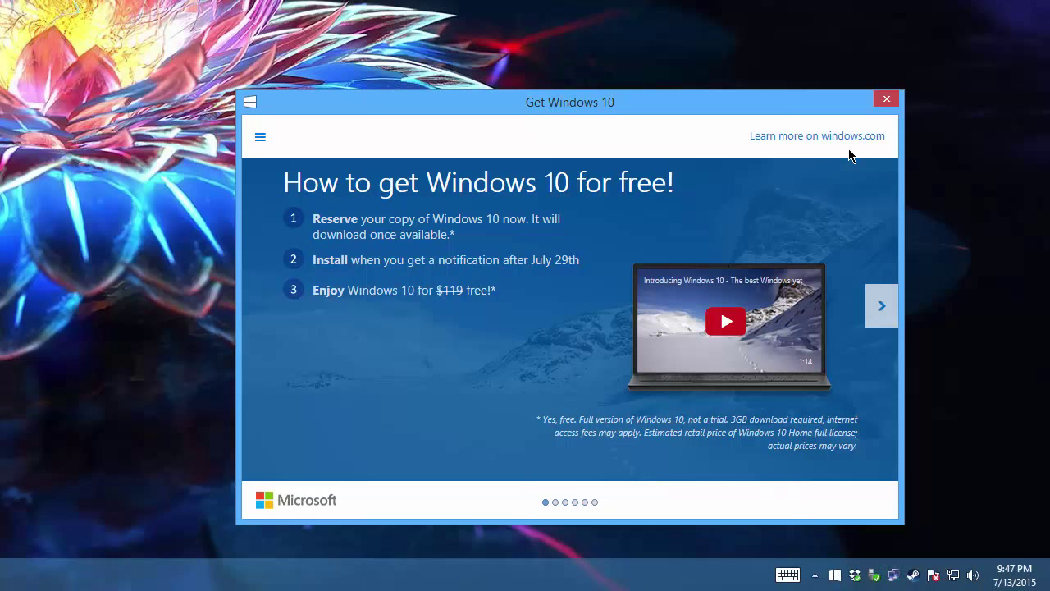
pyautogui.moveTo(794, 174)
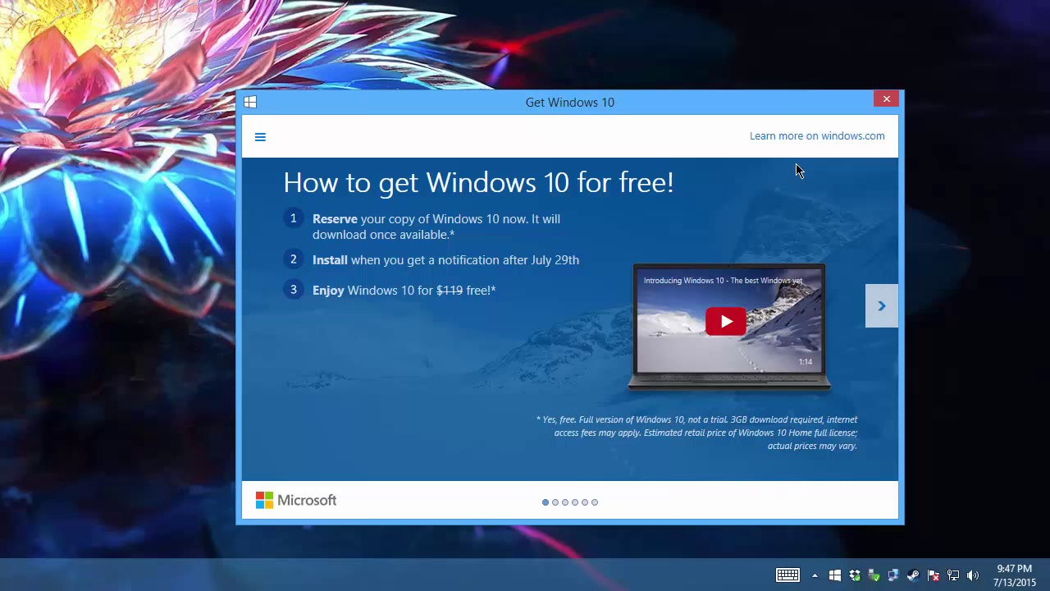
pyautogui.moveTo(830, 174)
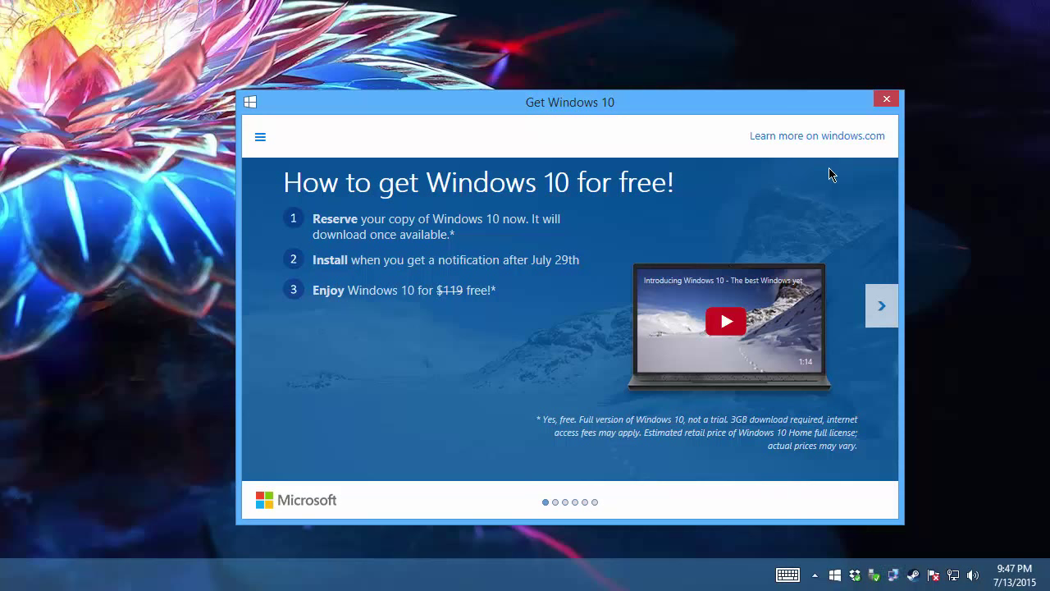
pyautogui.moveTo(550, 320)
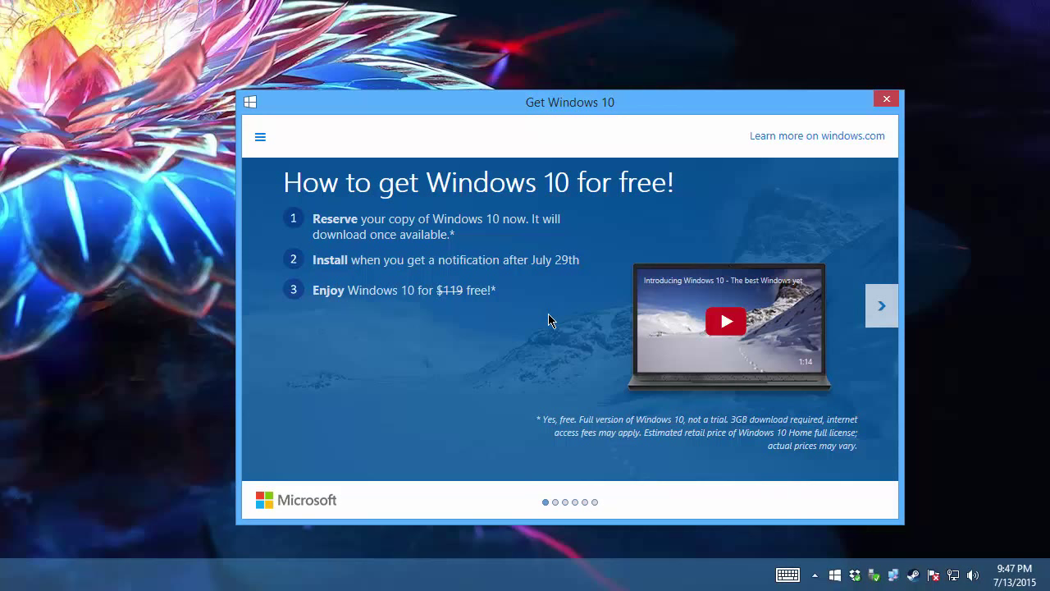
pyautogui.moveTo(633, 204)
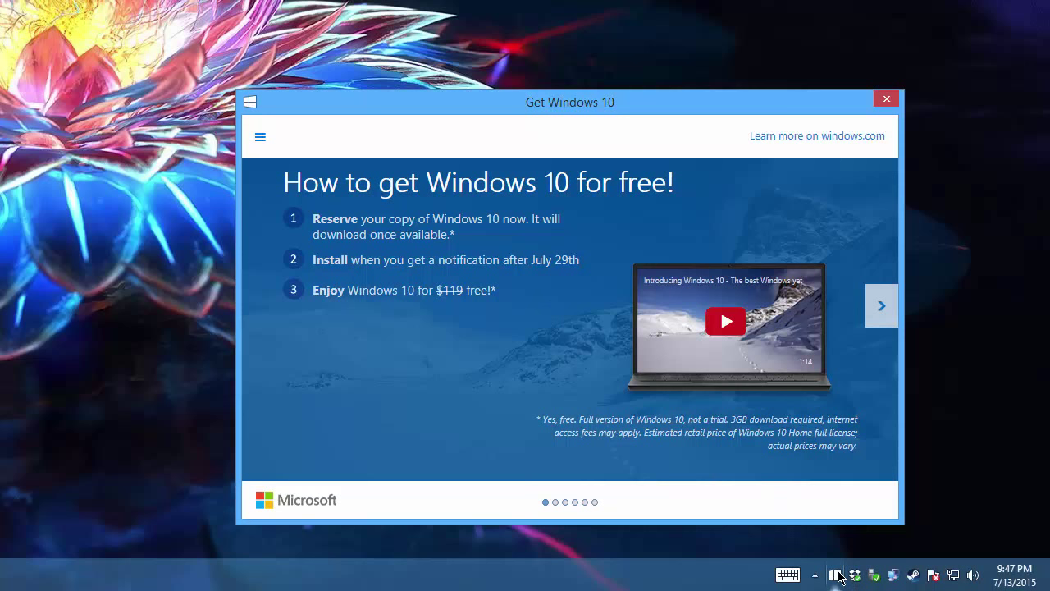
pyautogui.moveTo(508, 265)
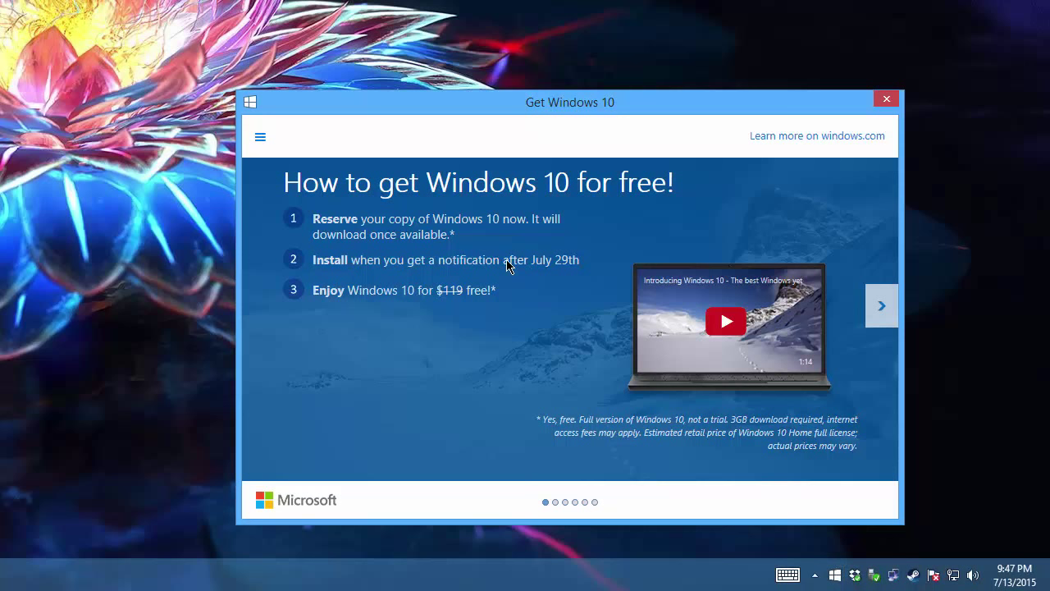
pyautogui.moveTo(576, 269)
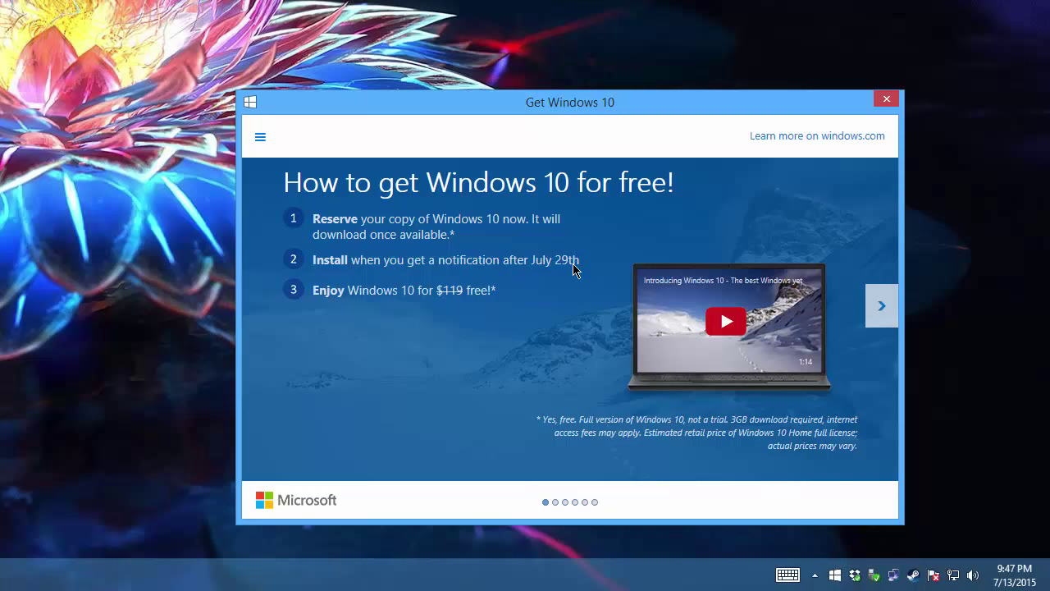